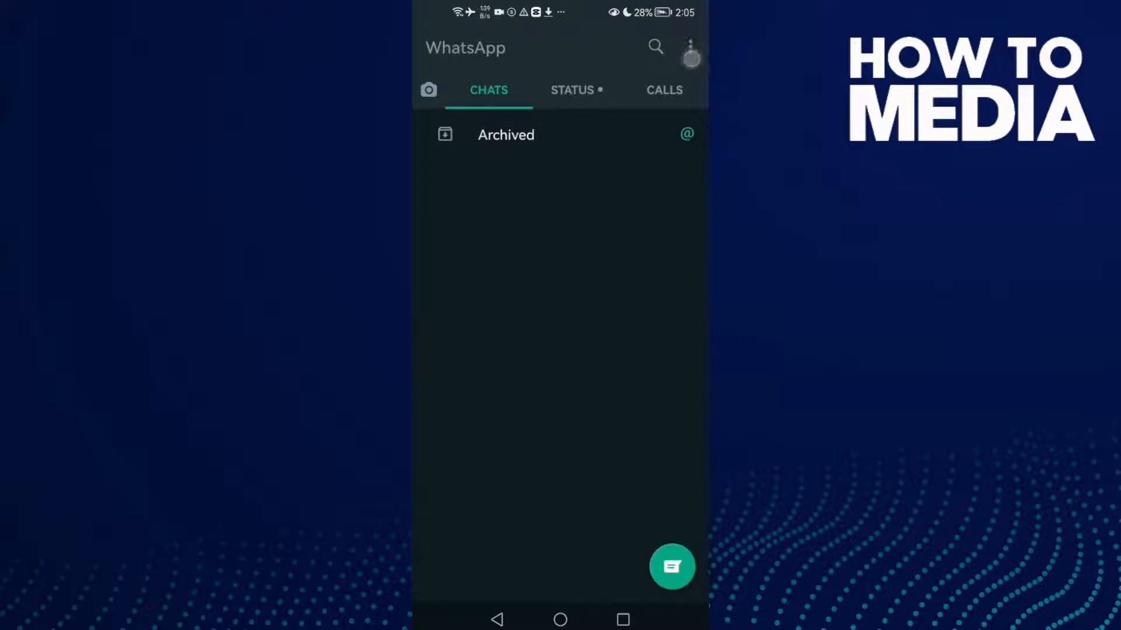
# Step: Go from the chats list to WhatsApp Settings via the overflow menu
pyautogui.click(689, 48)
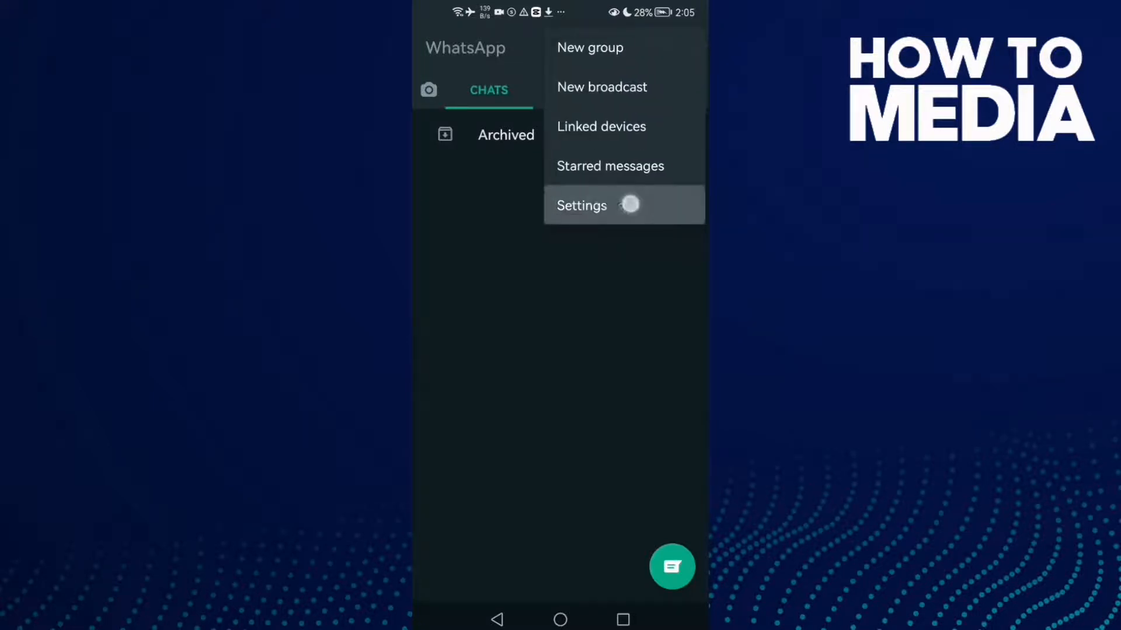
pyautogui.click(581, 205)
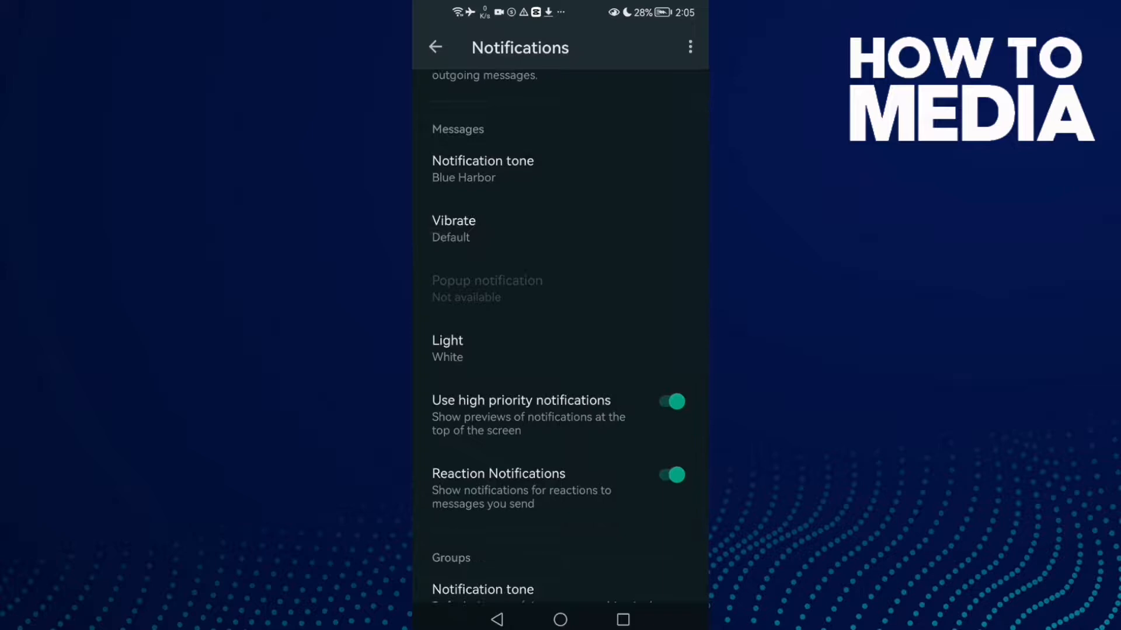
# Step: Show the message Vibrate dialog with Off, Default, Short and Long choices
pyautogui.click(452, 229)
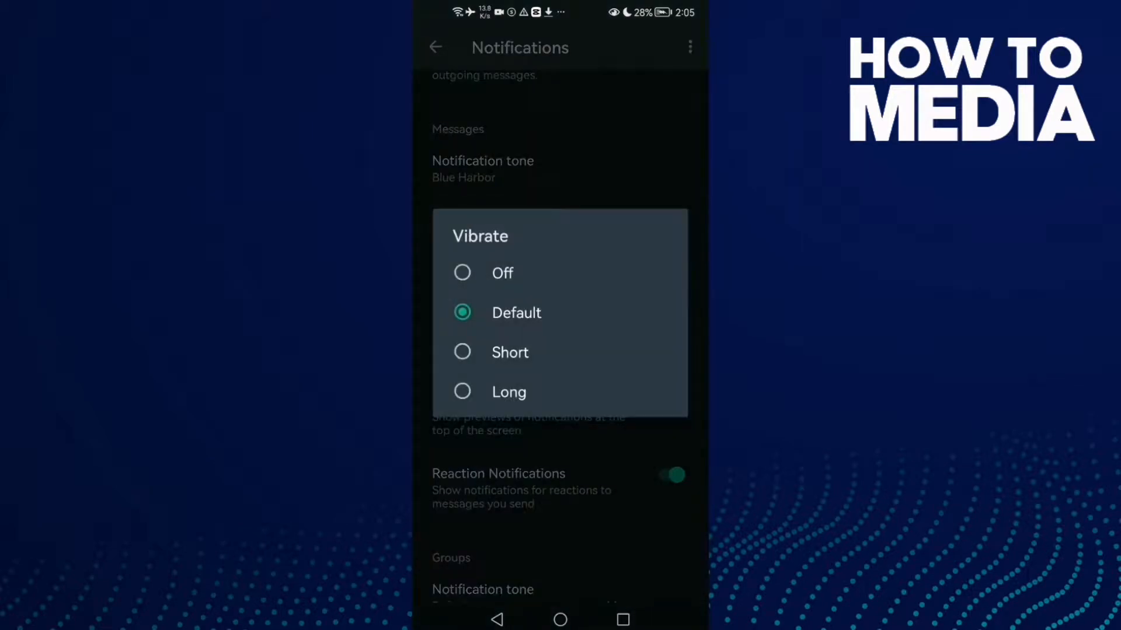